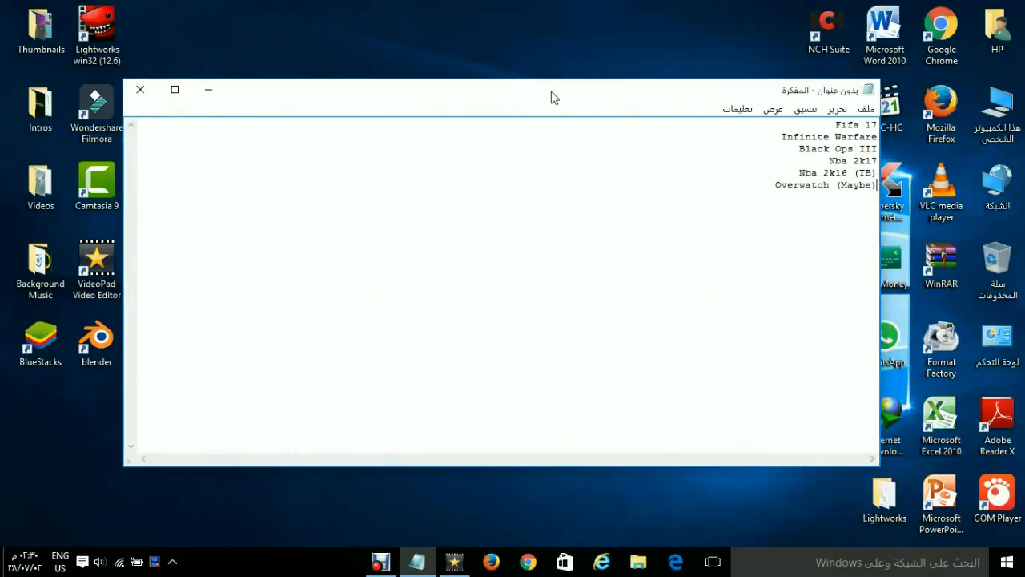
{"action": "mouse_move", "coordinate": [664, 222]}
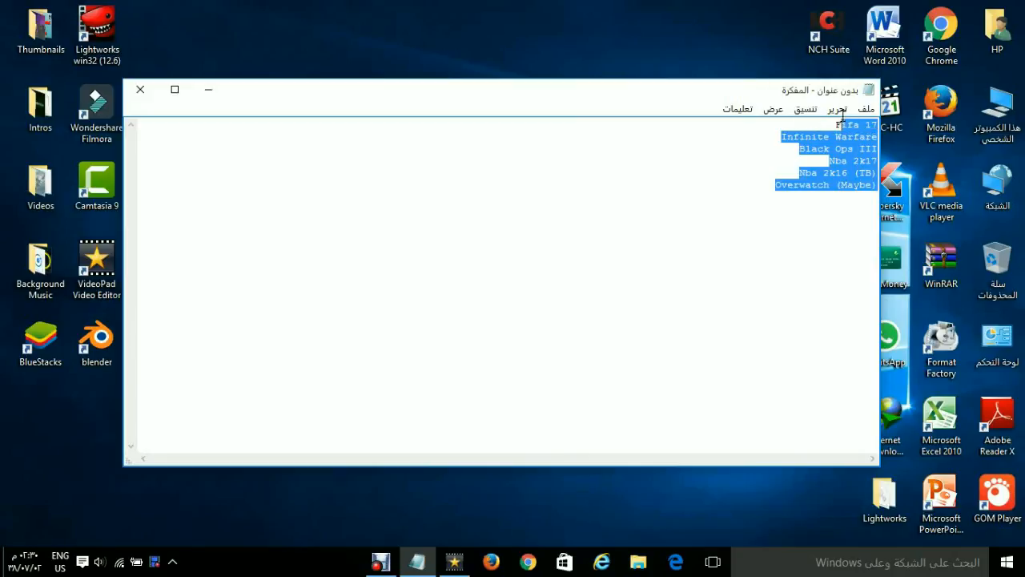
{"action": "left_click", "coordinate": [857, 125]}
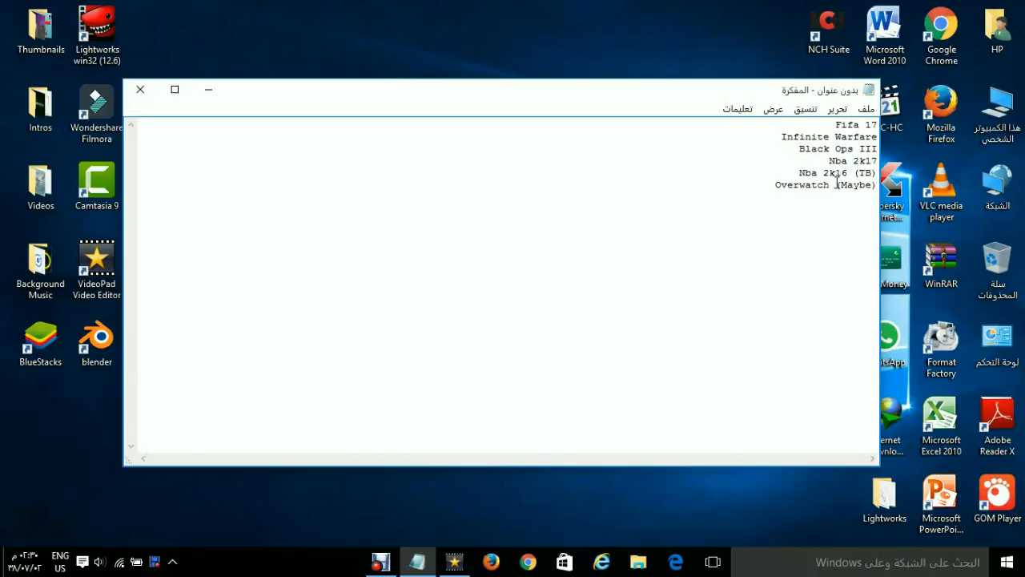
{"action": "left_click", "coordinate": [820, 185]}
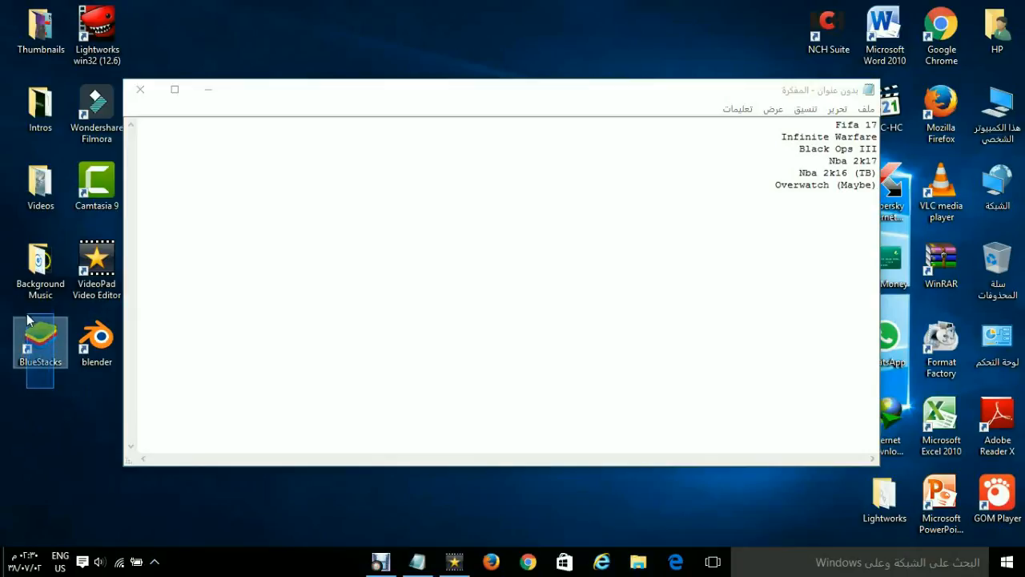
{"action": "left_click", "coordinate": [40, 336]}
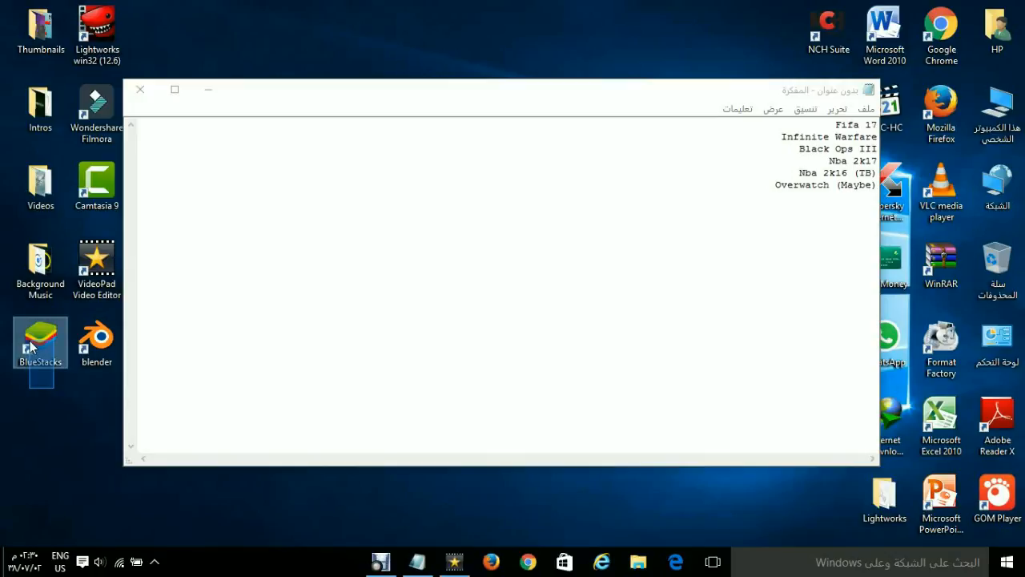